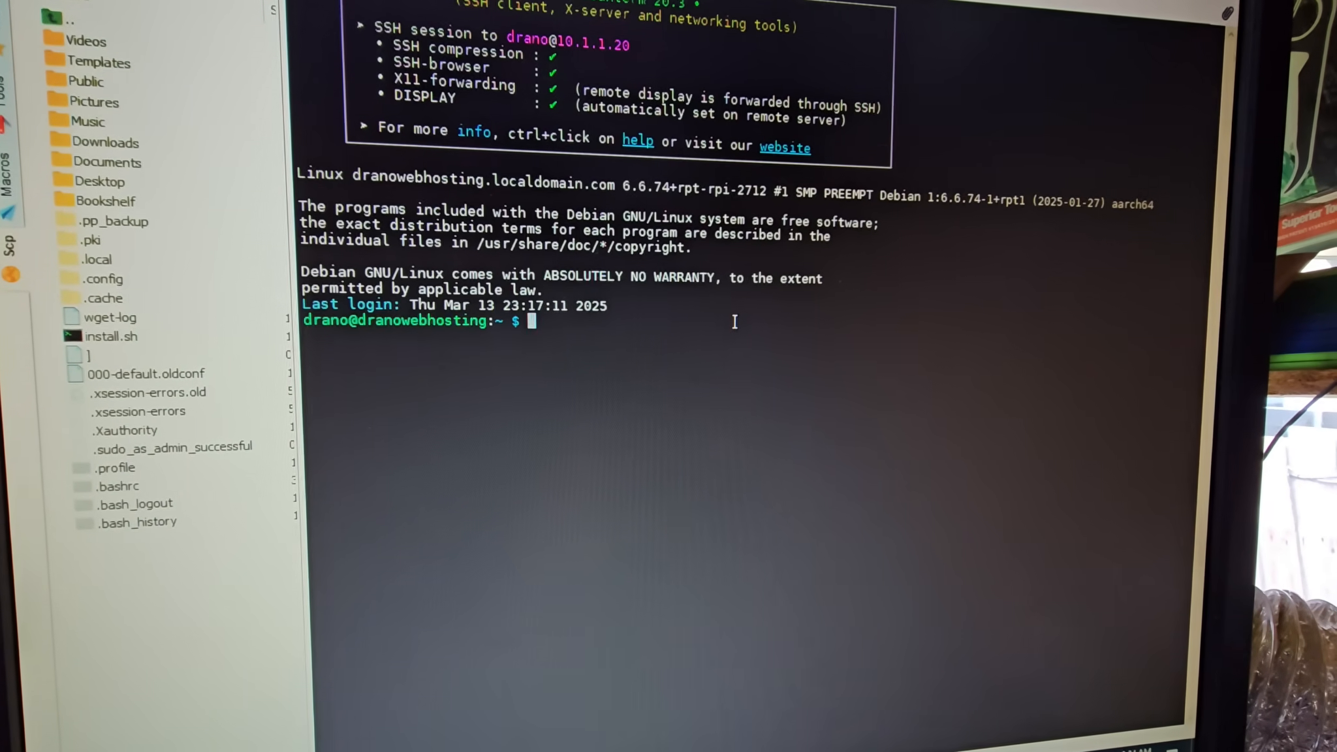
{"action": "mouse_move", "coordinate": [802, 331]}
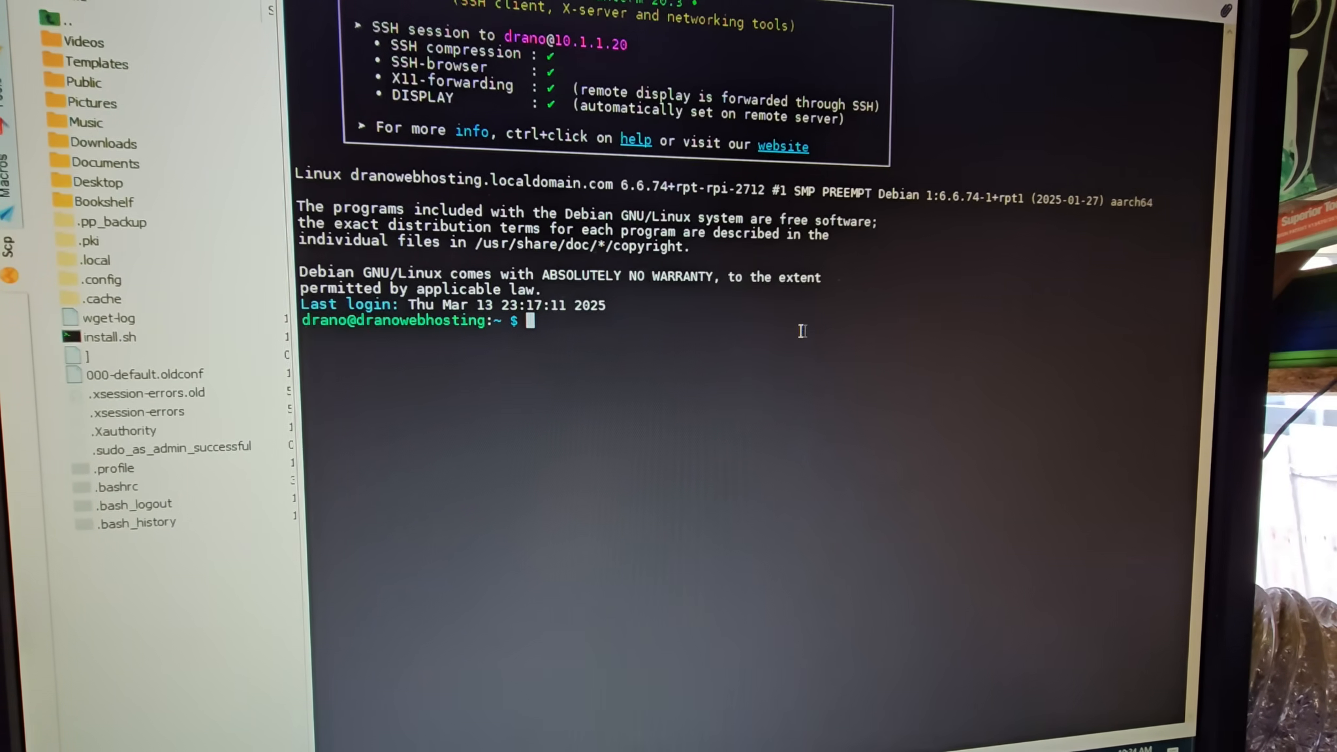